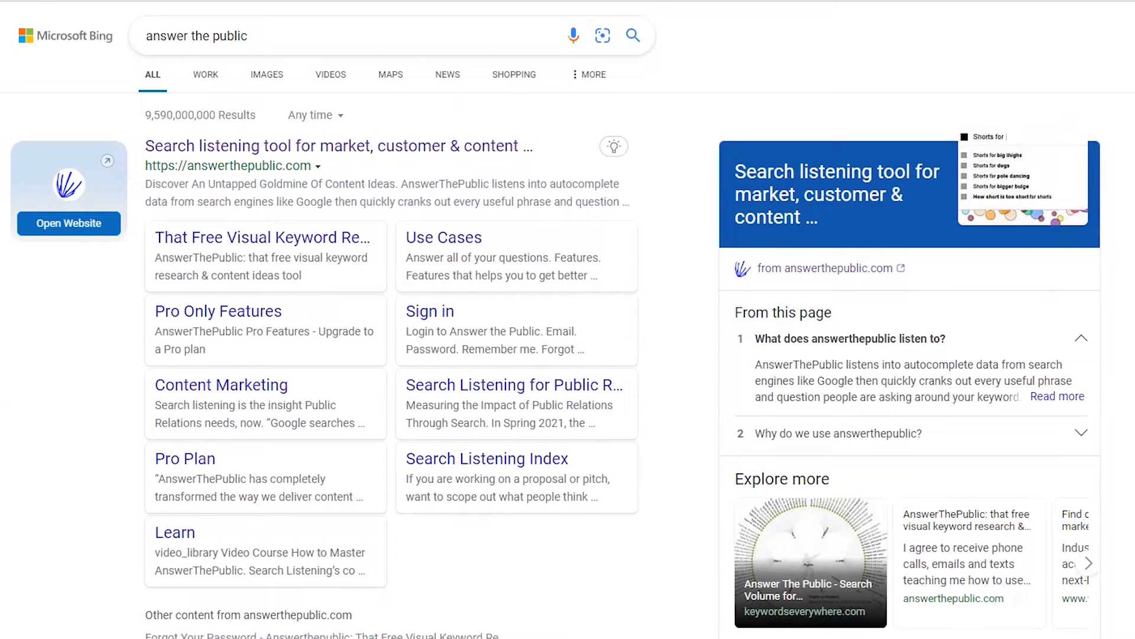
mouse_move(358, 239)
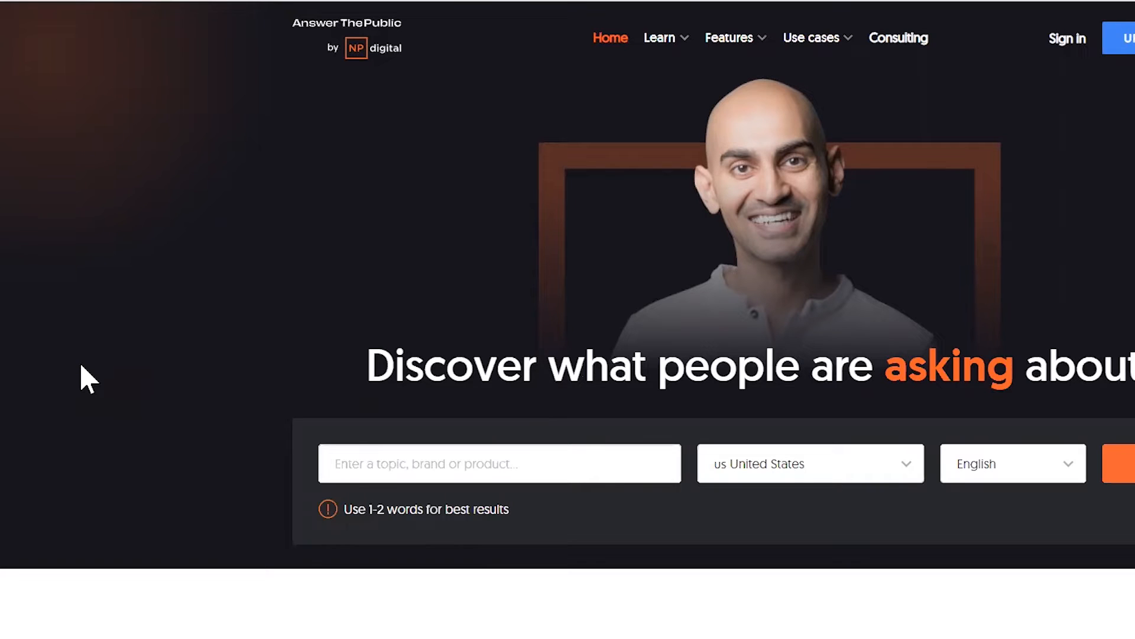
Search AnswerThePublic for 'pickleball' in US English, yielding 390 results with 80 questions
left_click(500, 463)
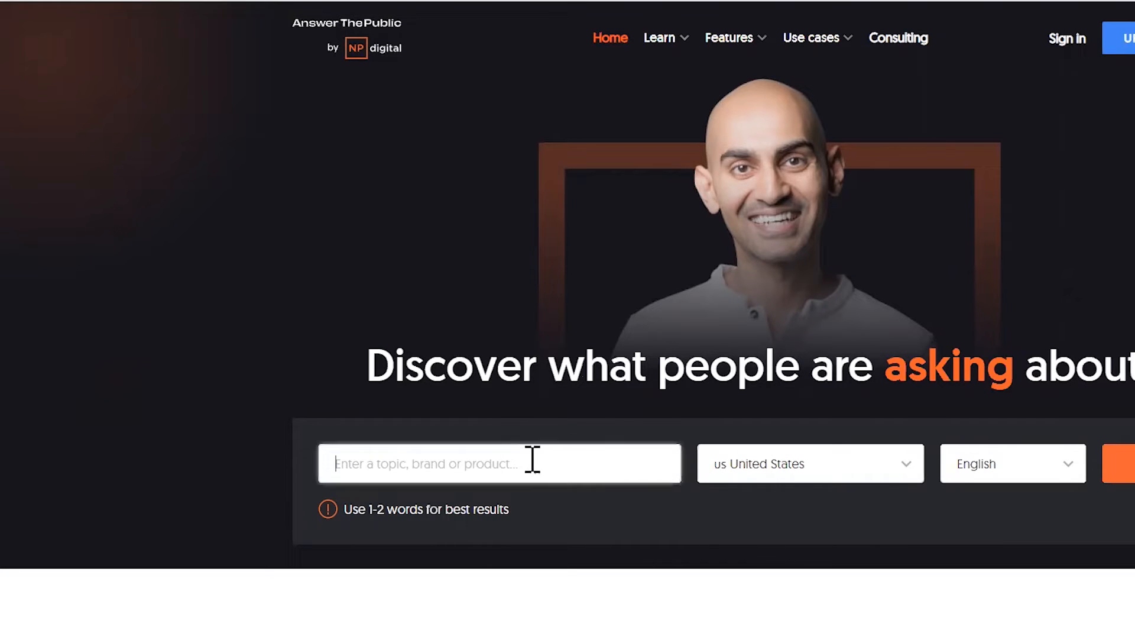
type("pickleb")
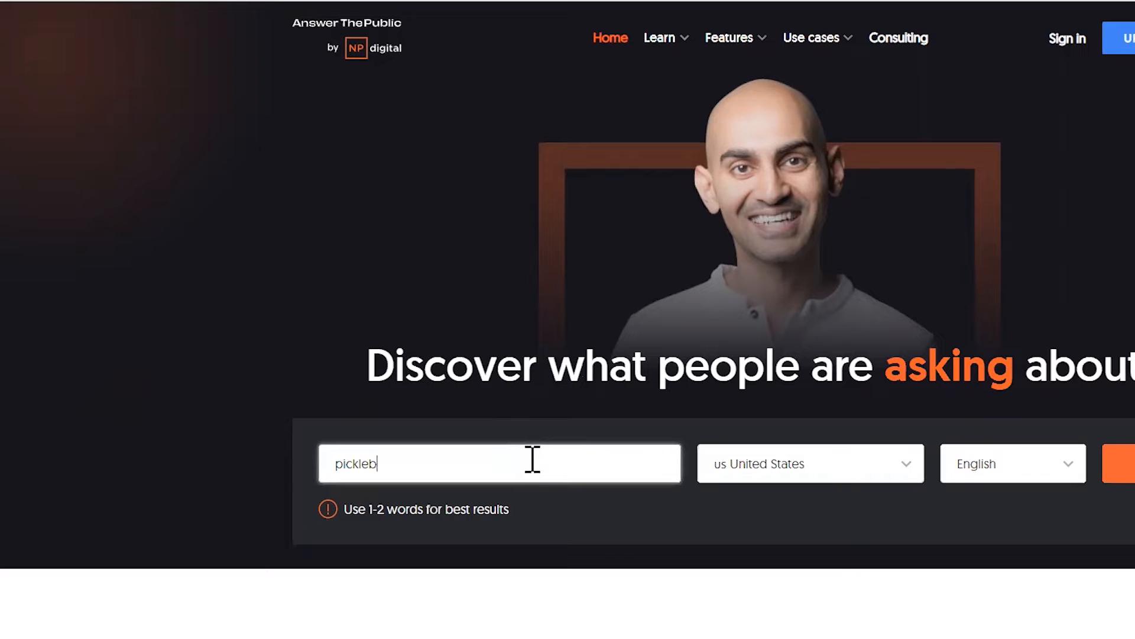
type("all")
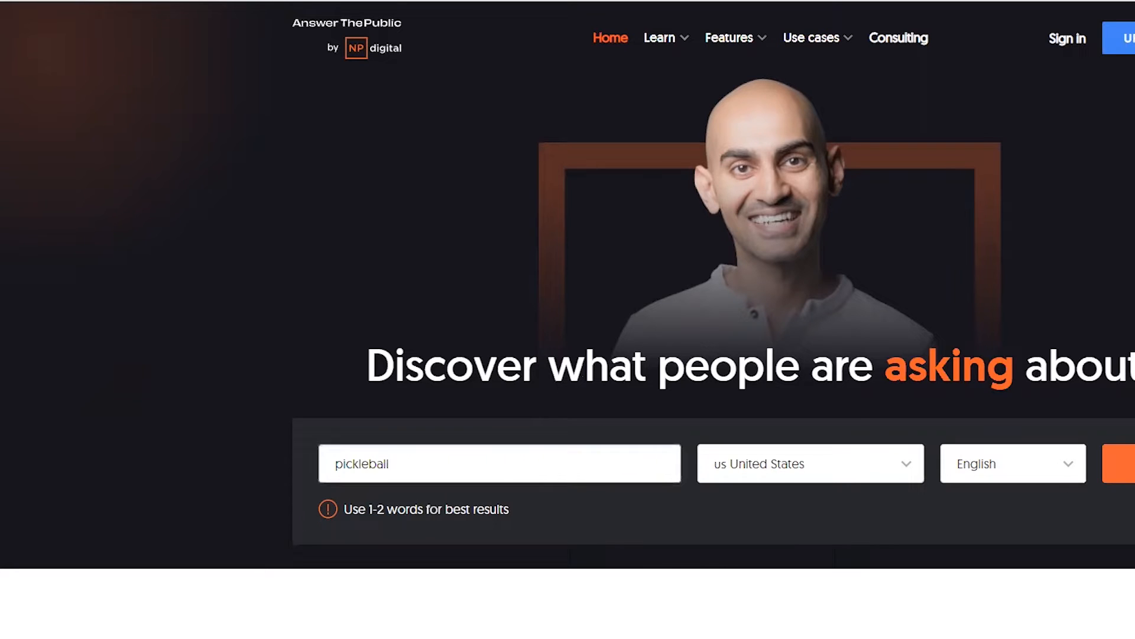
left_click(1126, 464)
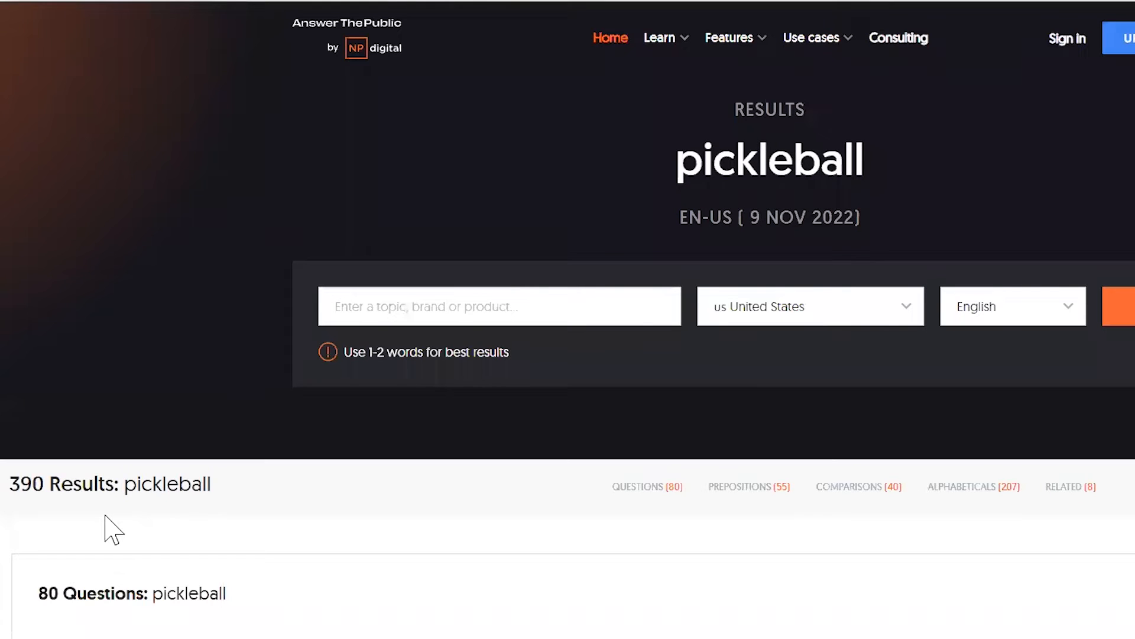
Scroll down to the pickleball questions wheel with its who, what, how, where branches
scroll("down", 3)
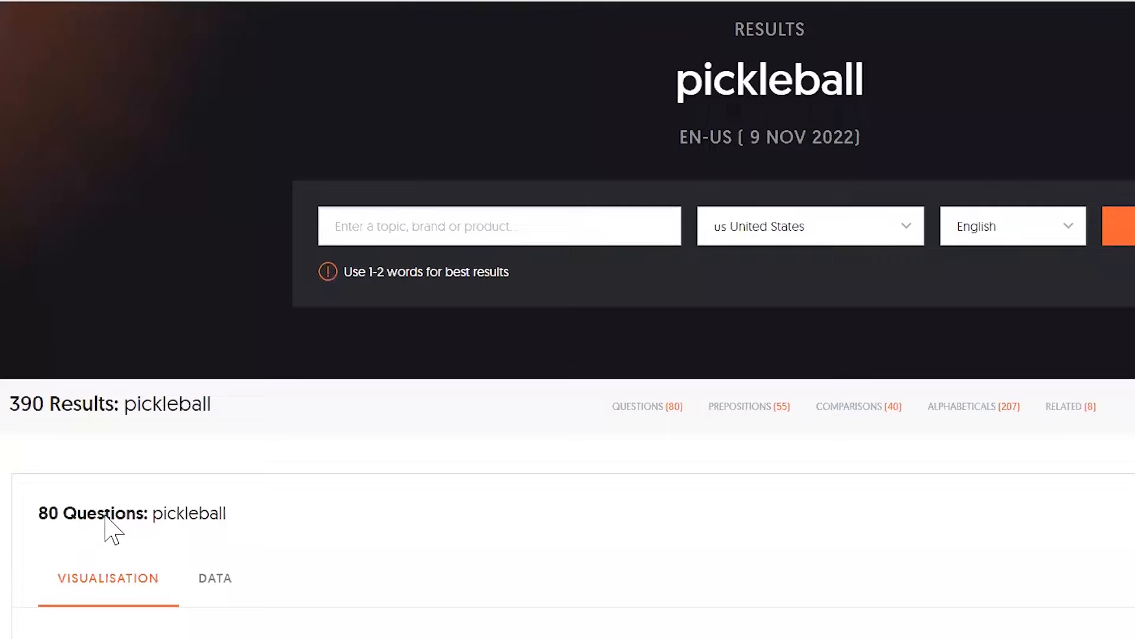
scroll("down", 3)
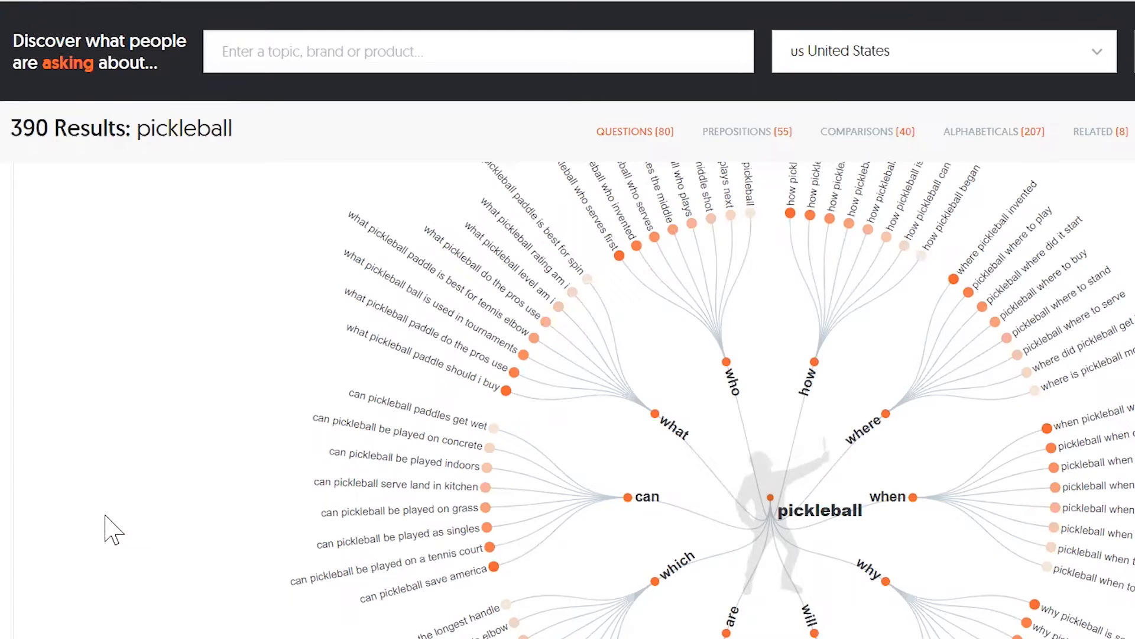
mouse_move(429, 462)
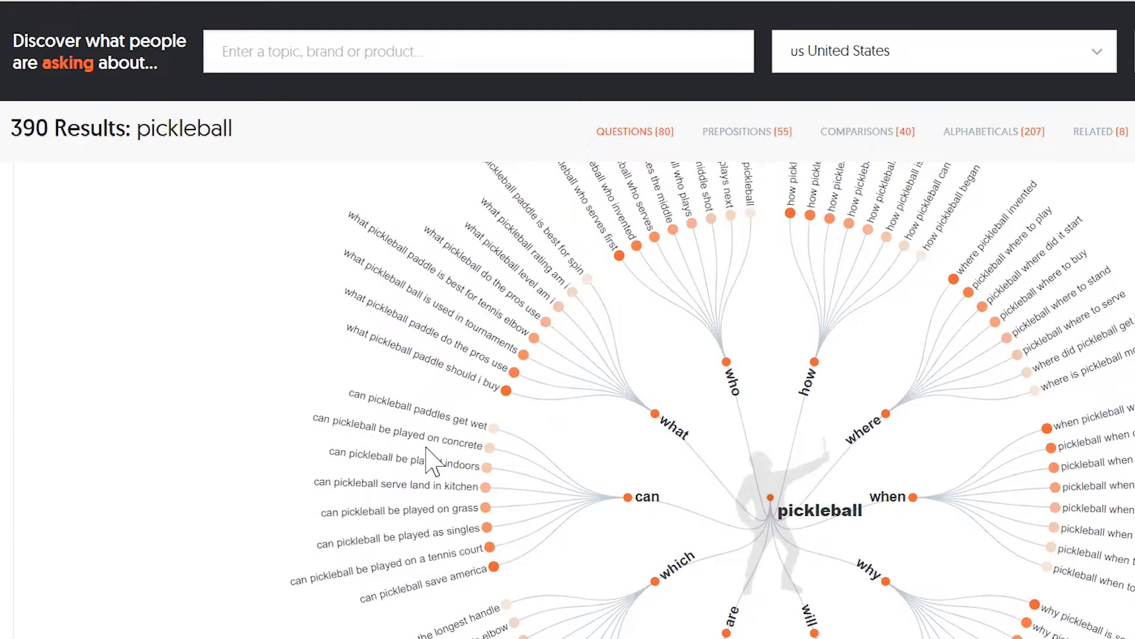
mouse_move(449, 507)
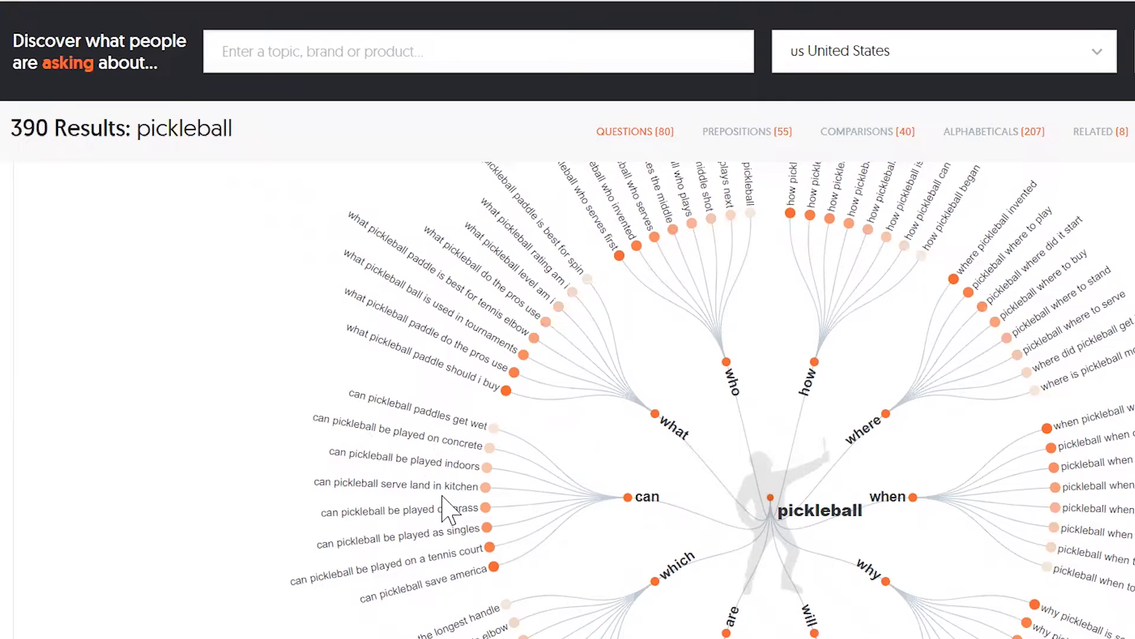
mouse_move(497, 417)
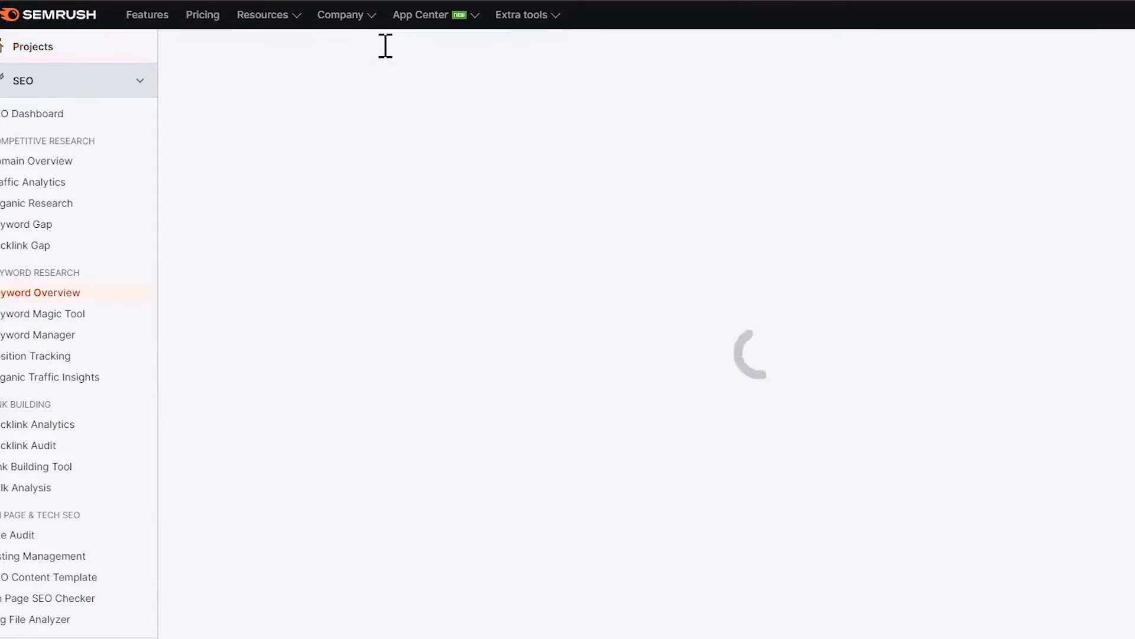
Review pickleball's Keyword Overview (450K volume, 77% difficulty) and launch Keyword Magic Tool
left_click(535, 45)
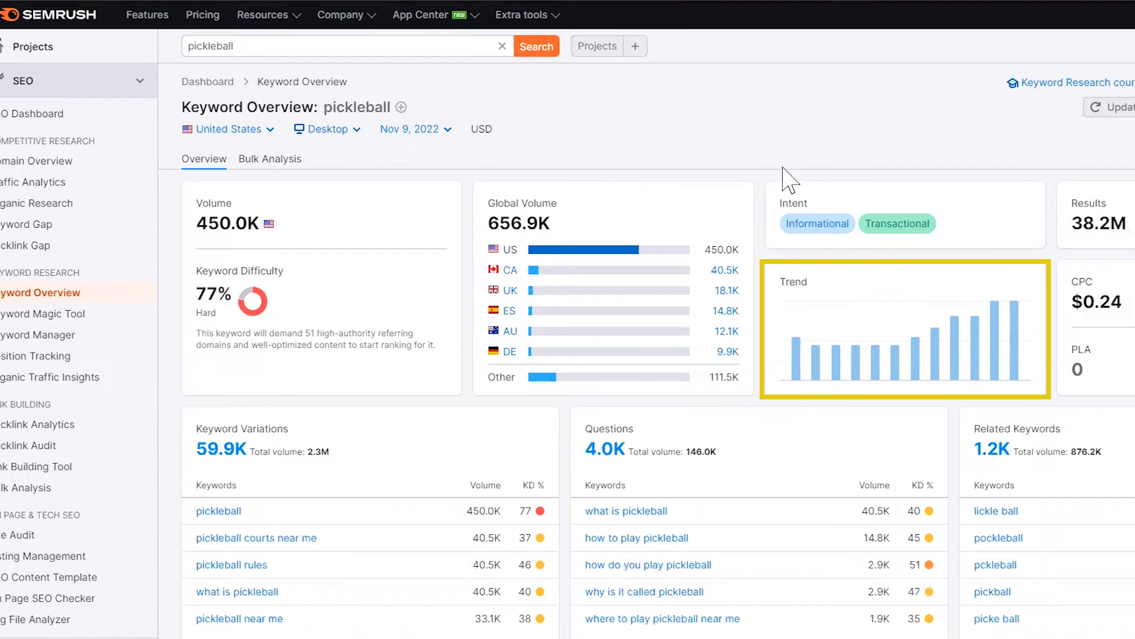
mouse_move(800, 145)
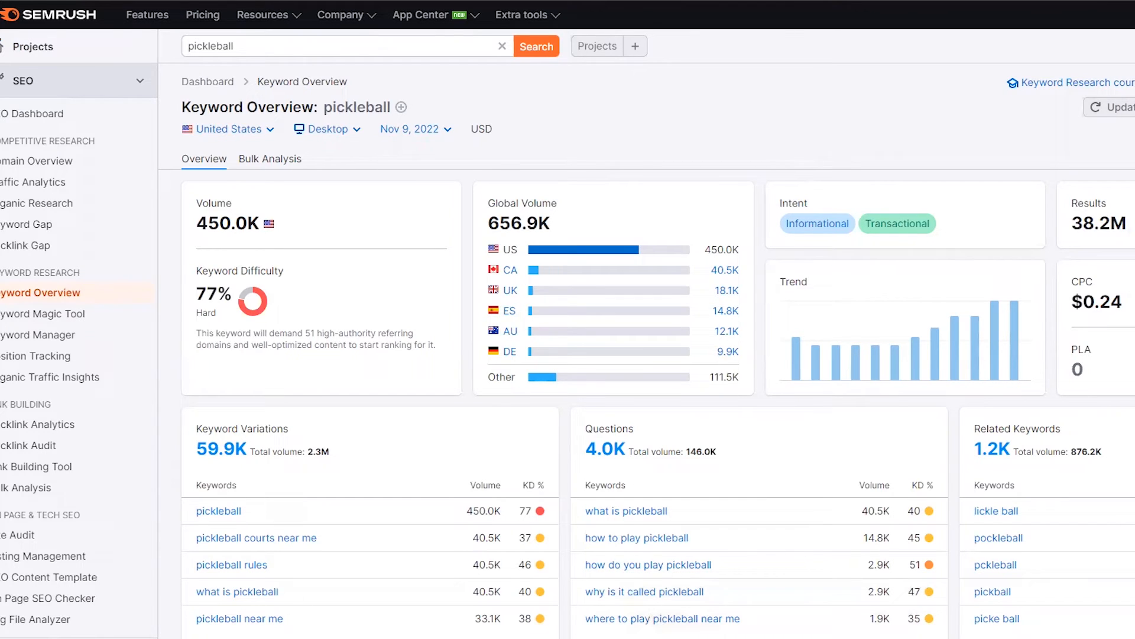
left_click(43, 313)
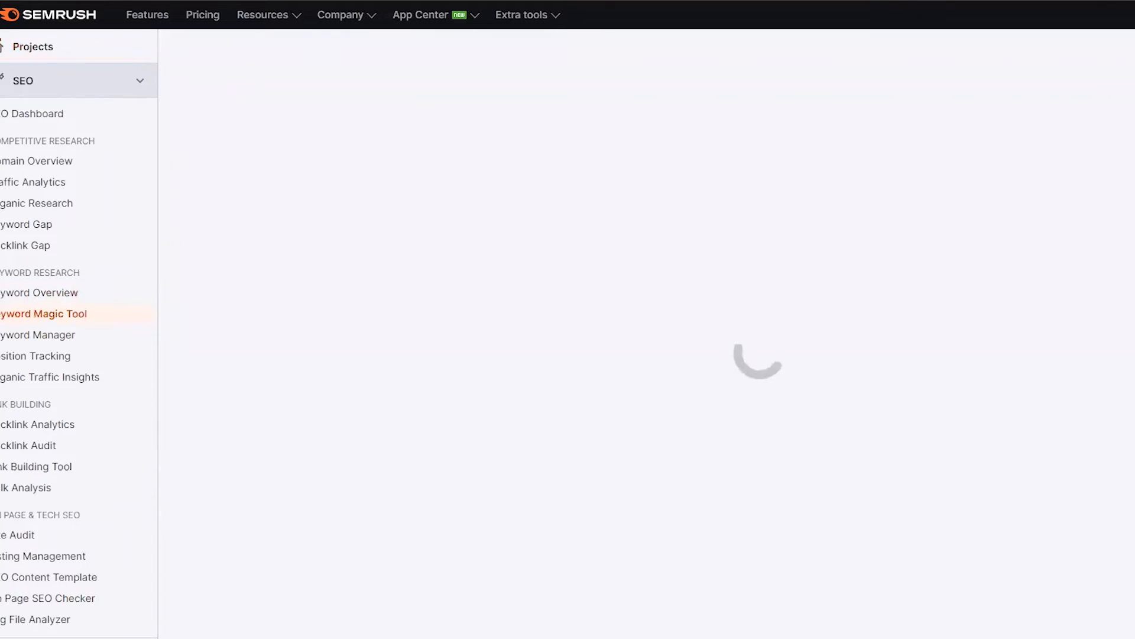
Browse the 4,029 pickleball question keywords, led by 'what is pickleball' at 40,500
left_click(536, 45)
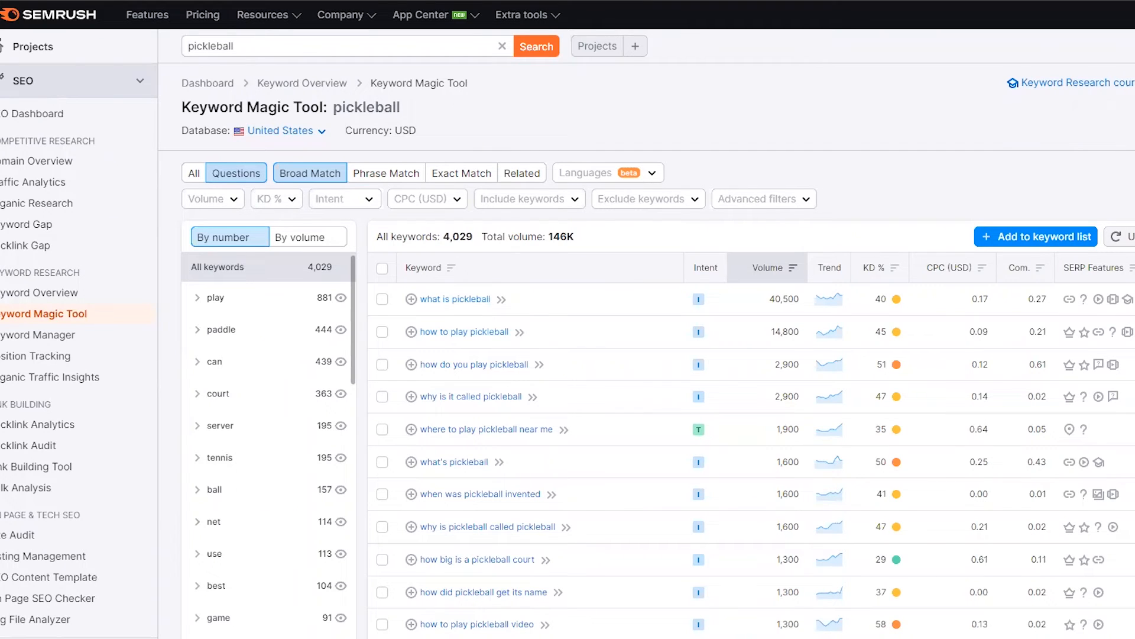
mouse_move(572, 403)
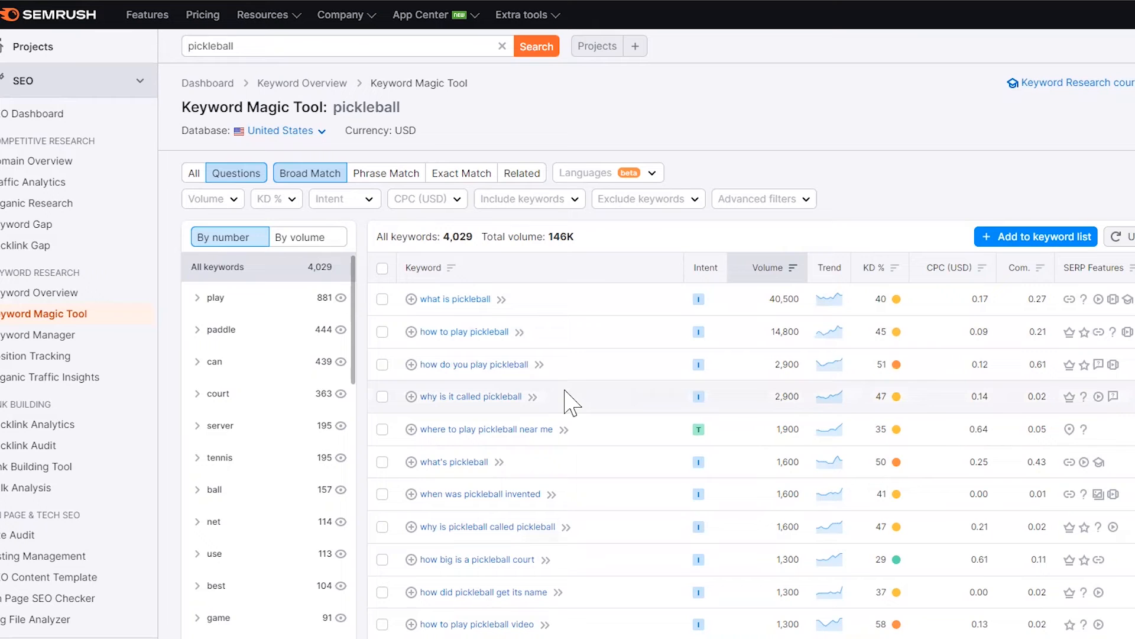
scroll("down", 3)
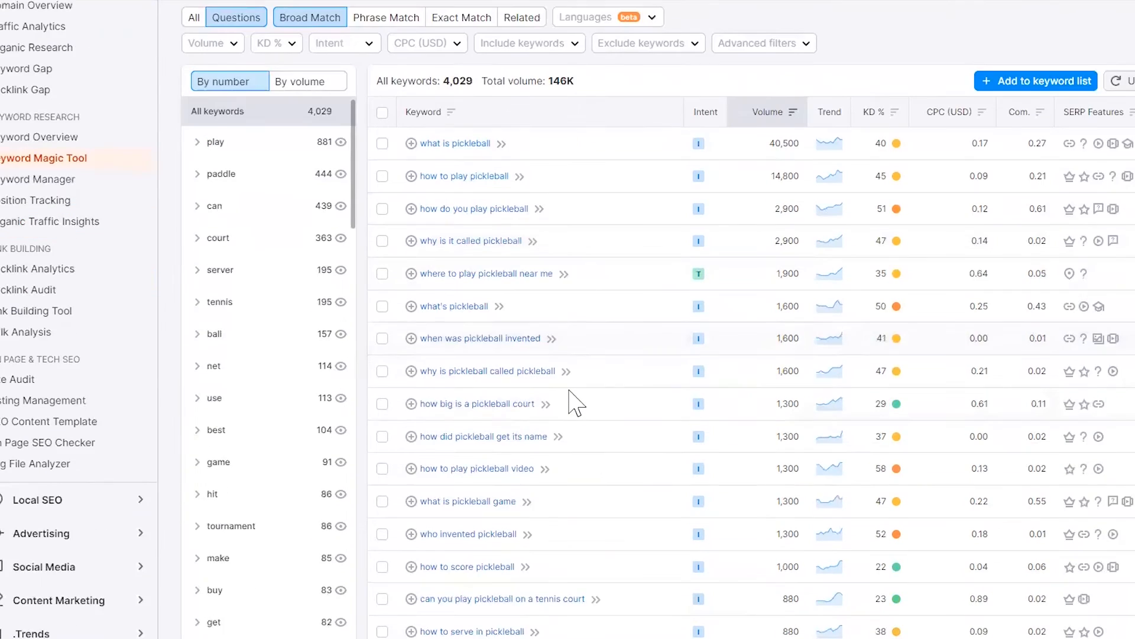
scroll("down", 3)
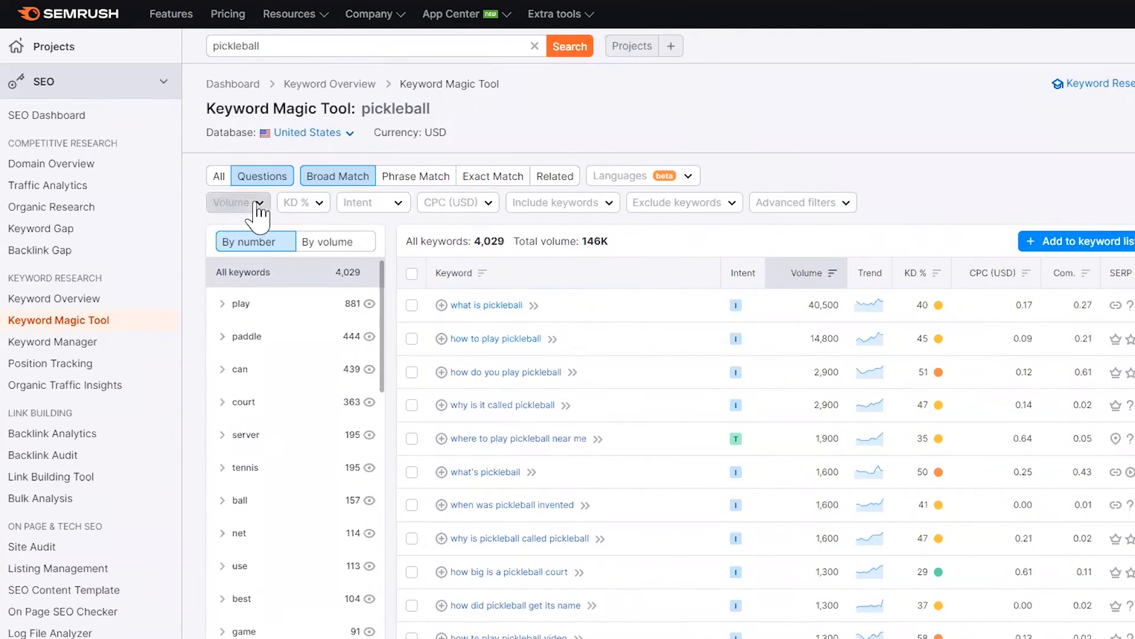
Filter the pickleball questions to 101–1,000 volume, leaving 137 keywords
left_click(233, 203)
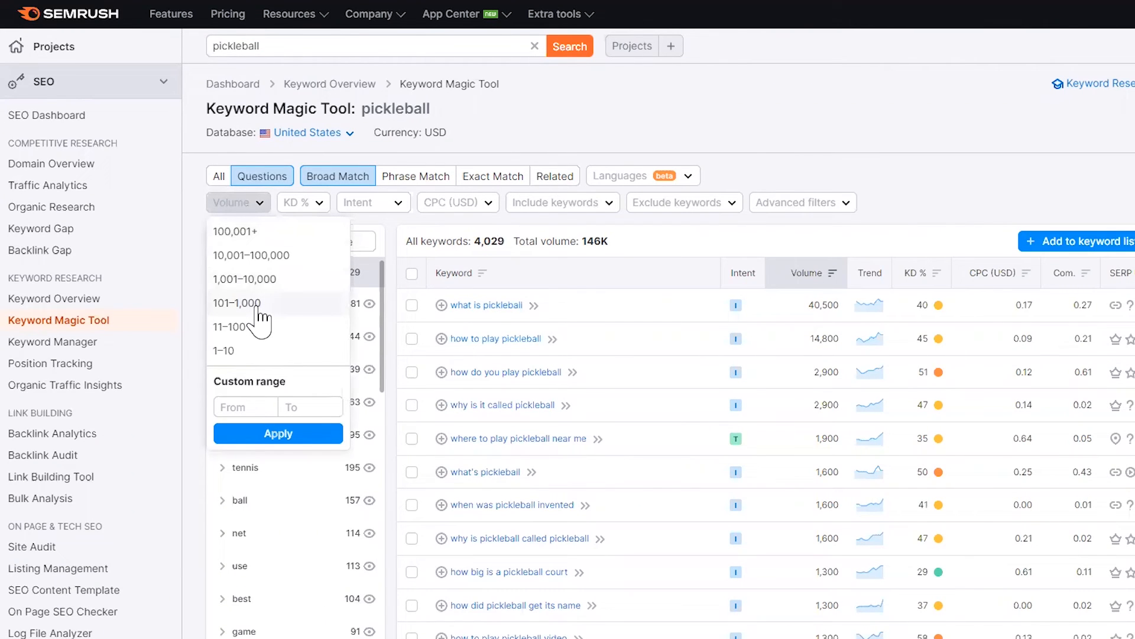
left_click(238, 303)
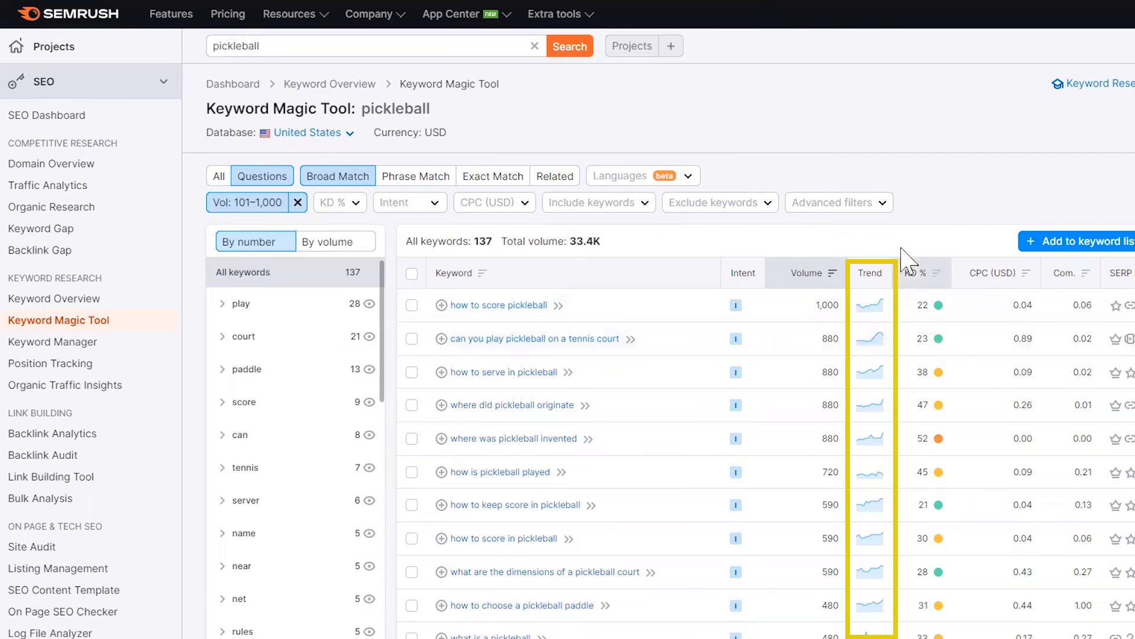
mouse_move(915, 209)
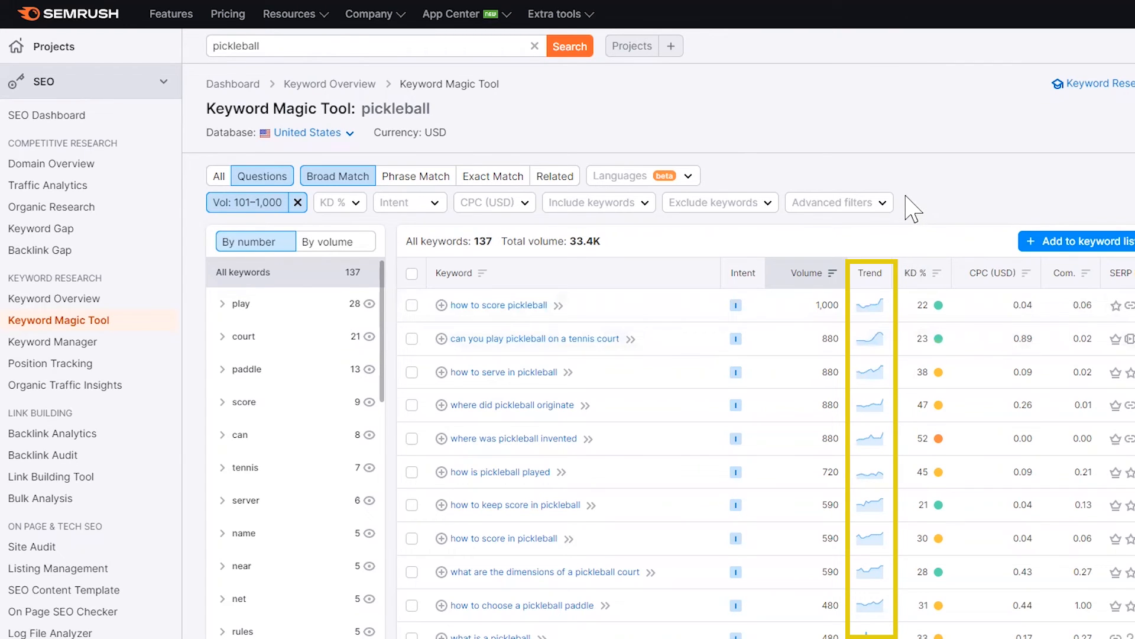